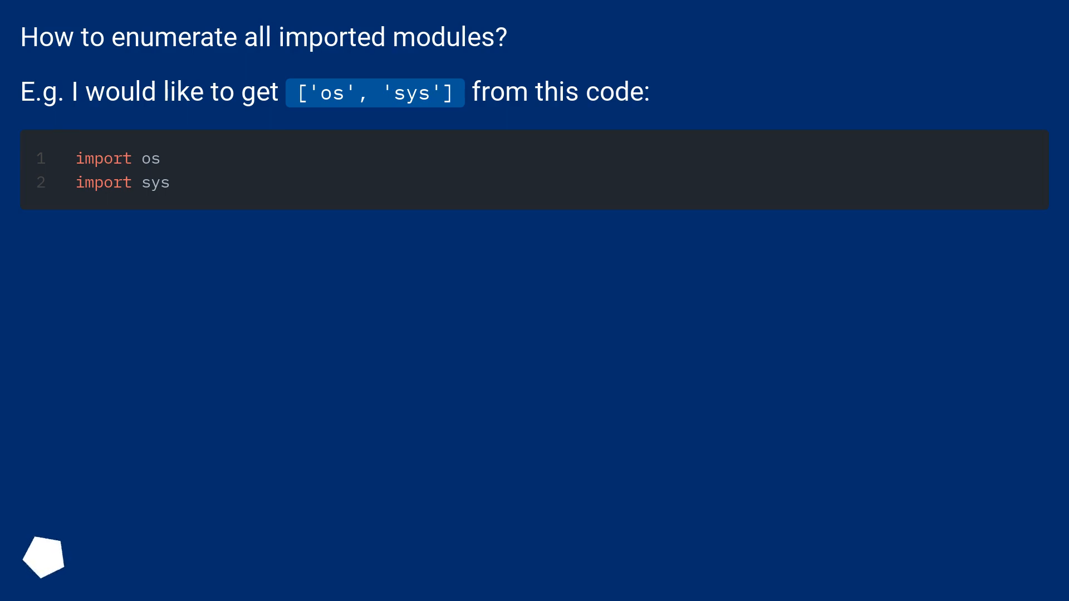
scroll(down, 3)
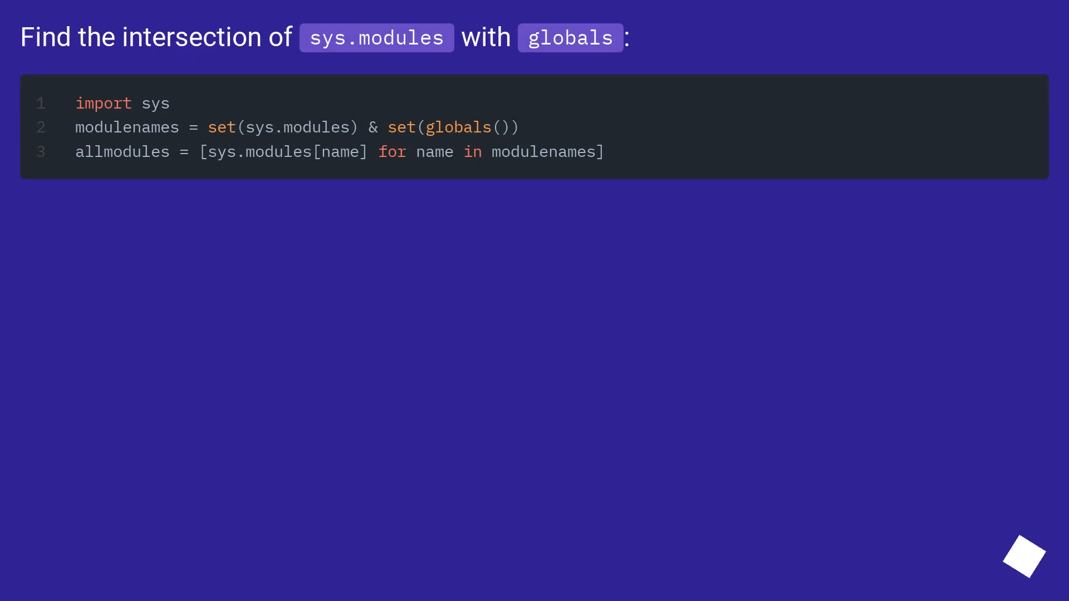
click(1025, 556)
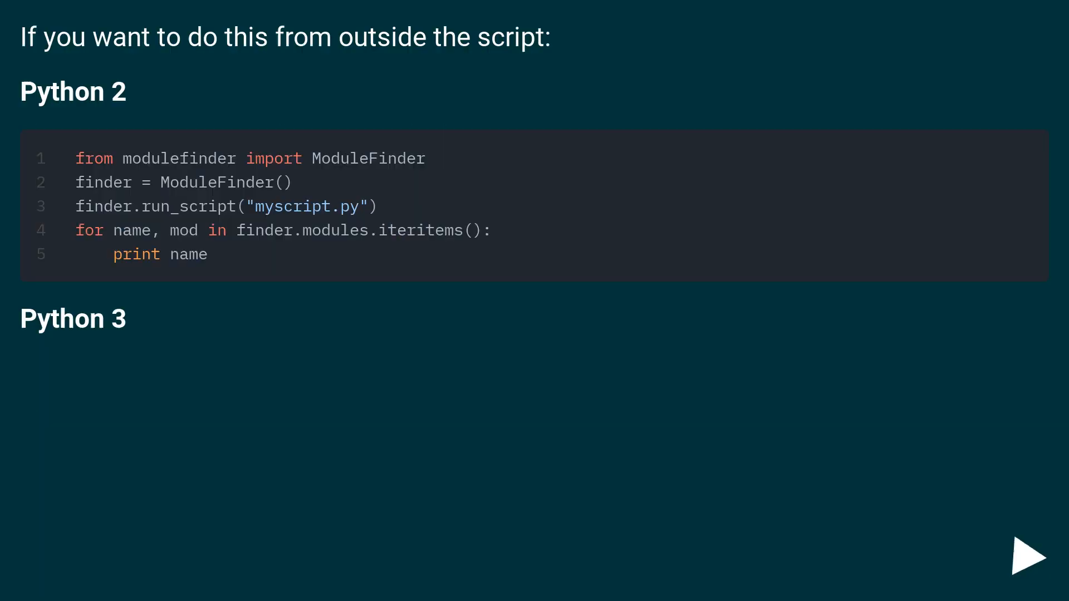
click(1030, 557)
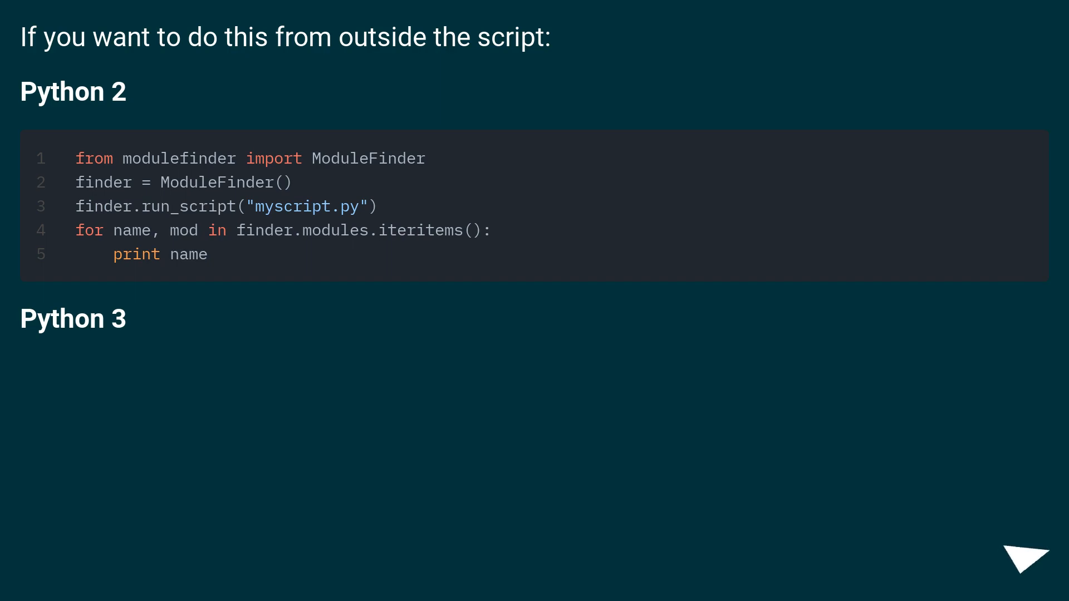
click(1020, 556)
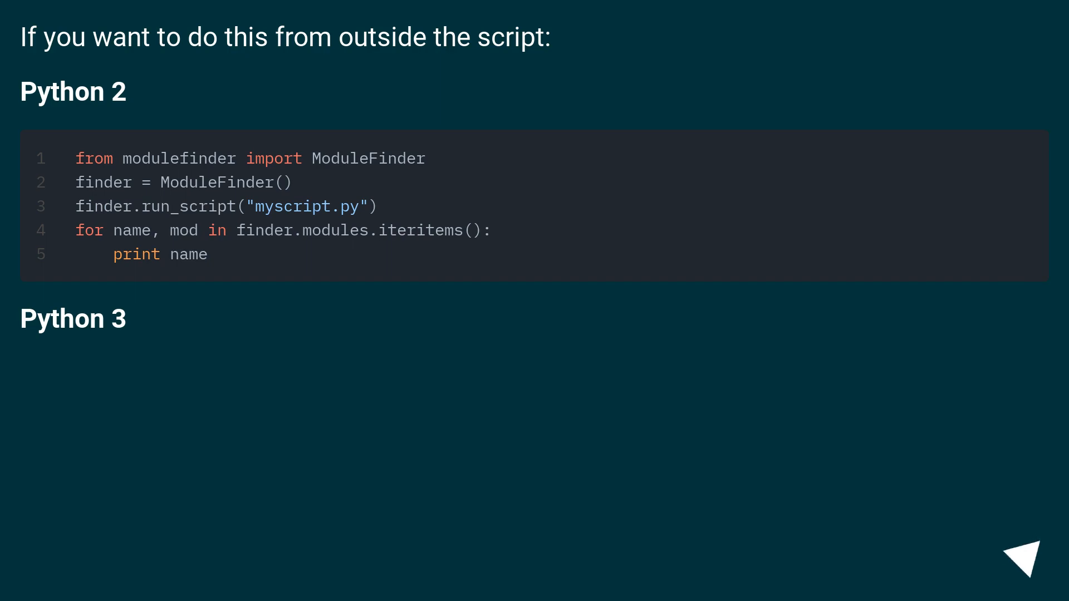
click(1025, 556)
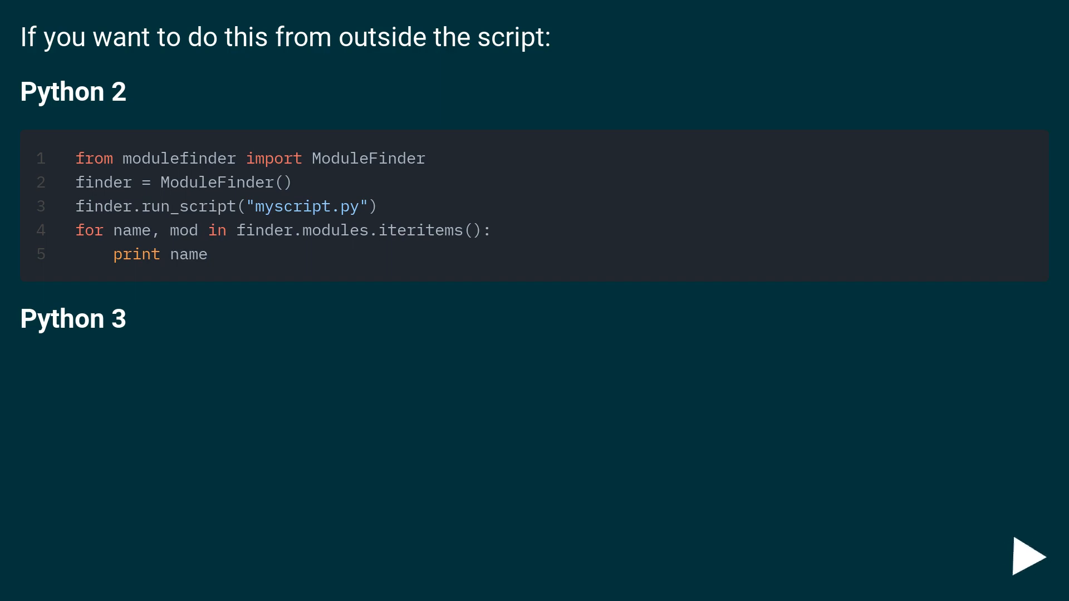
click(1030, 557)
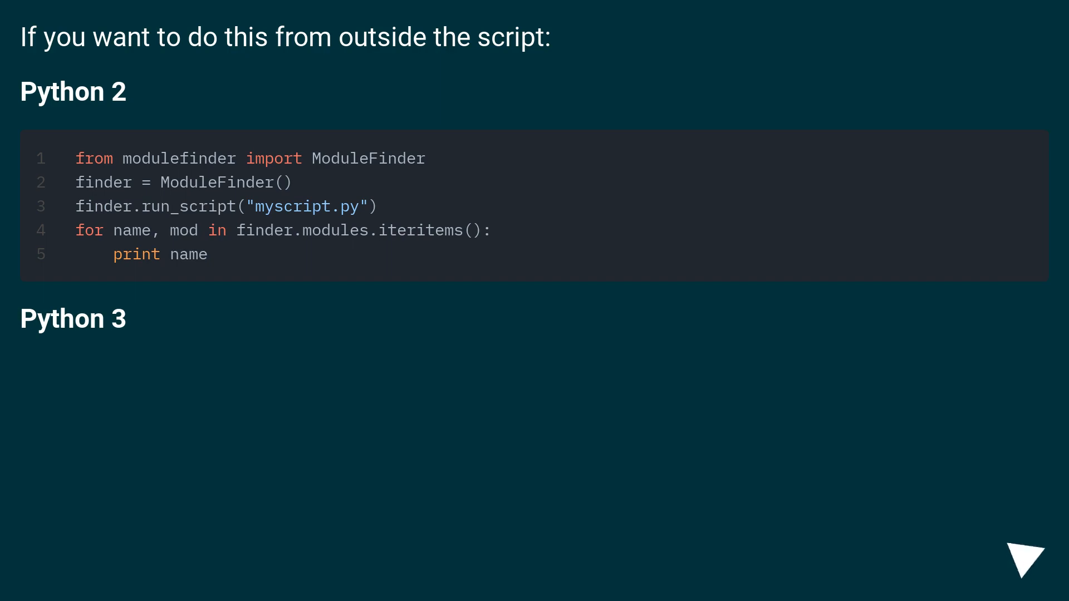
scroll(down, 3)
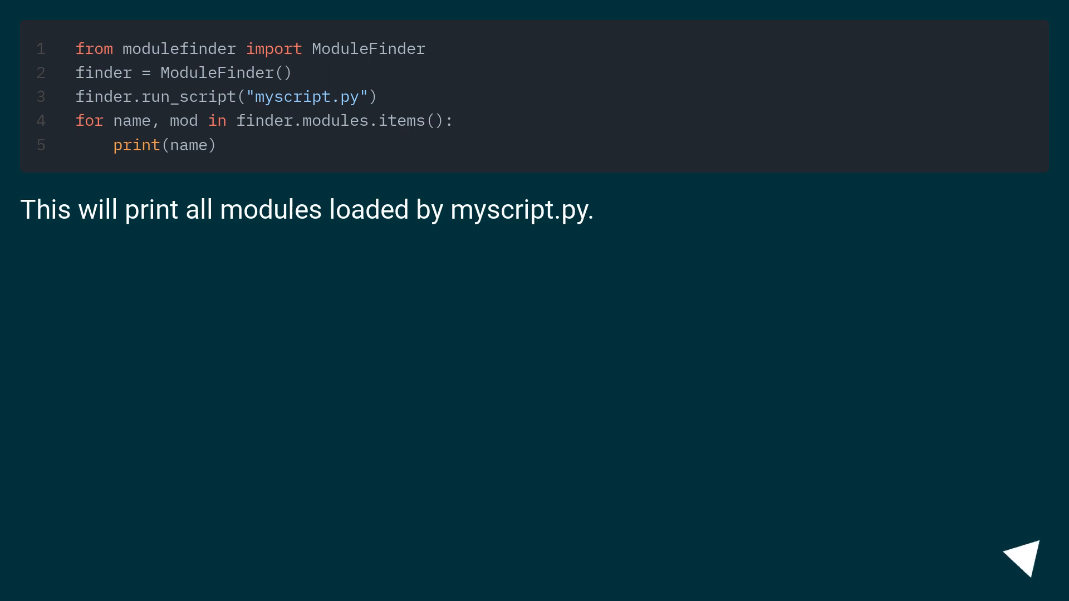
click(1026, 556)
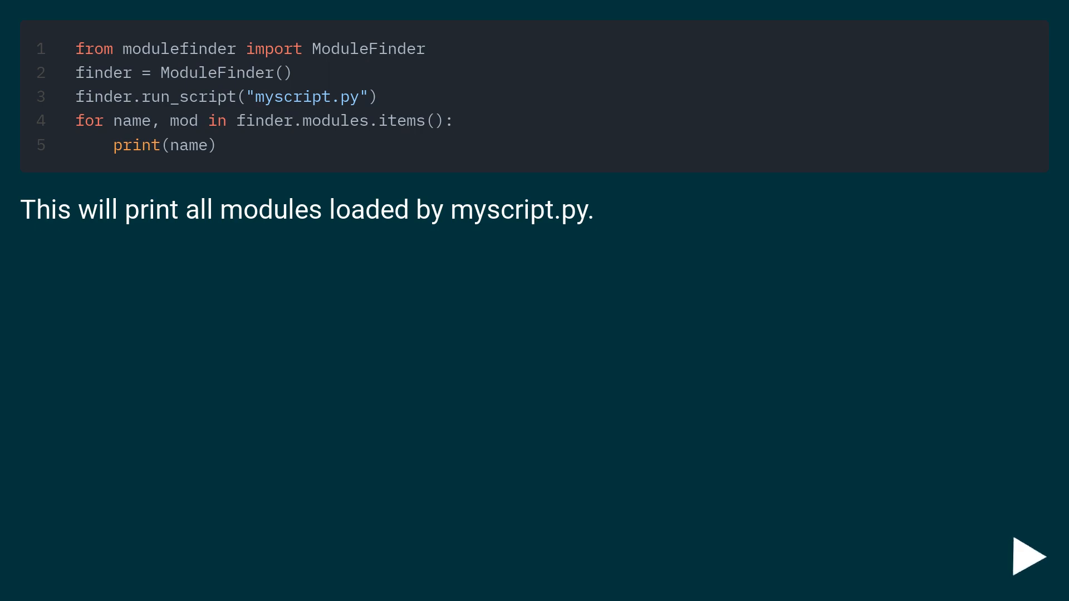
click(1031, 557)
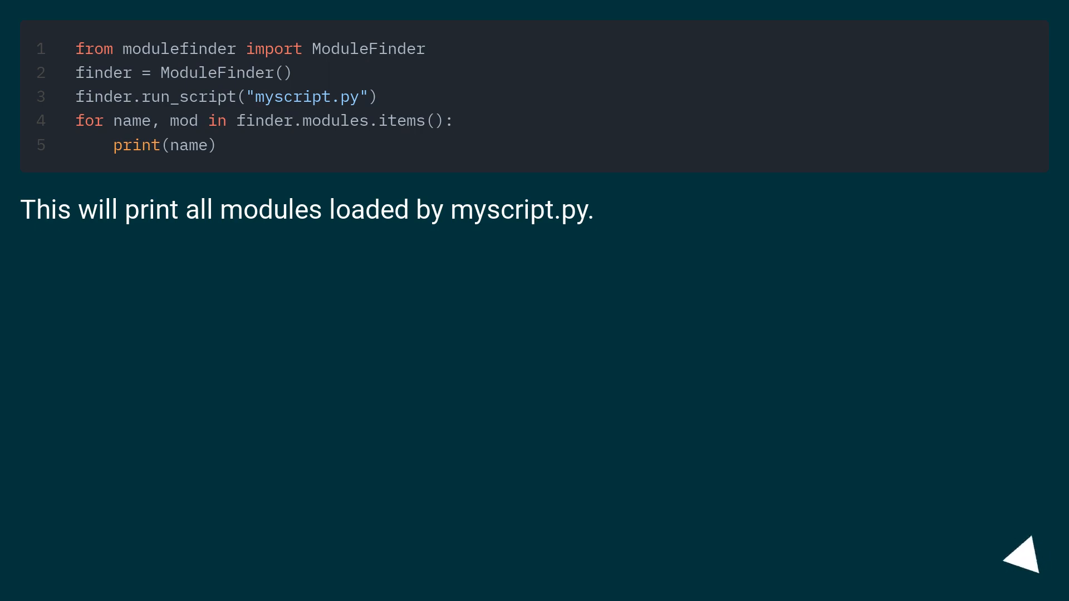